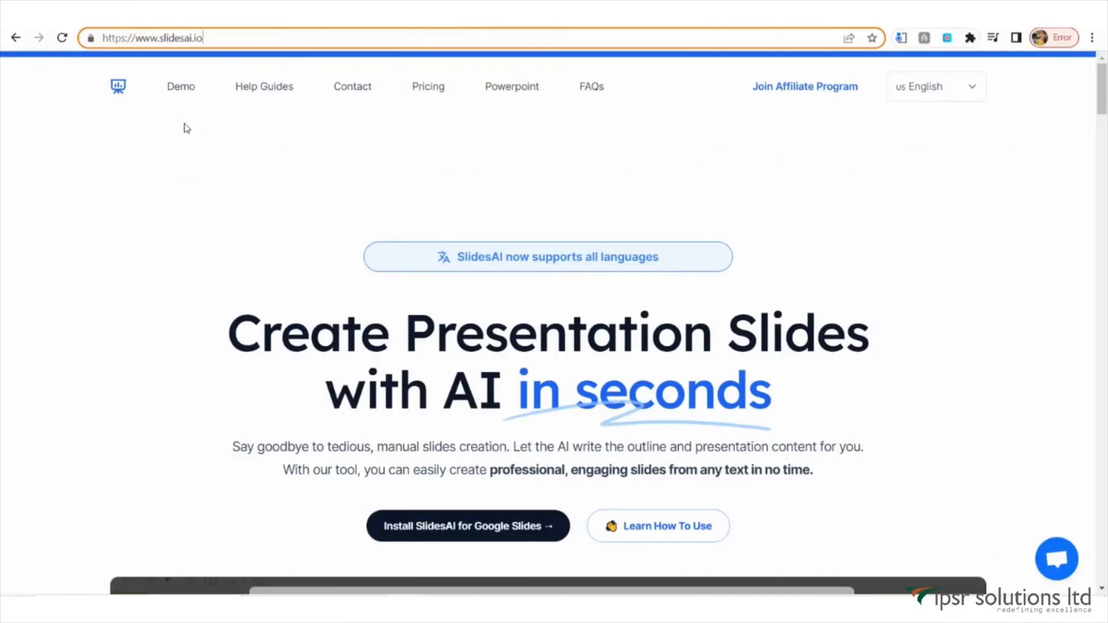
# Step: Reach the 'Install SlidesAI for Google Slides' link that opens the Marketplace listing
pyautogui.scroll(-3)
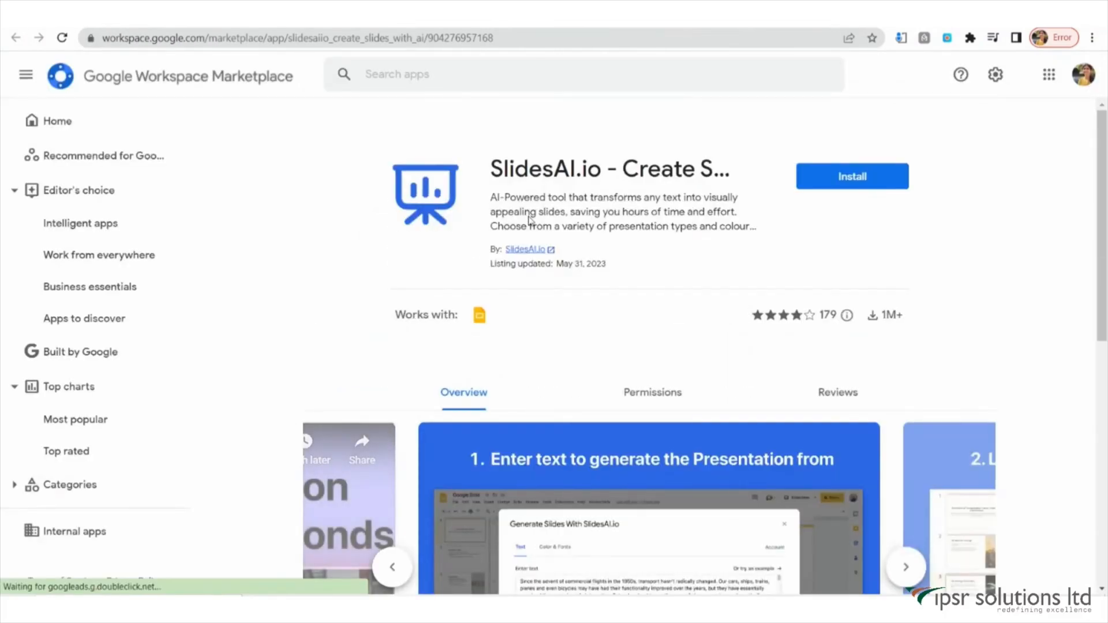
# Step: Install SlidesAI.io from the Marketplace, signing in with the work account and allowing its access
pyautogui.click(852, 176)
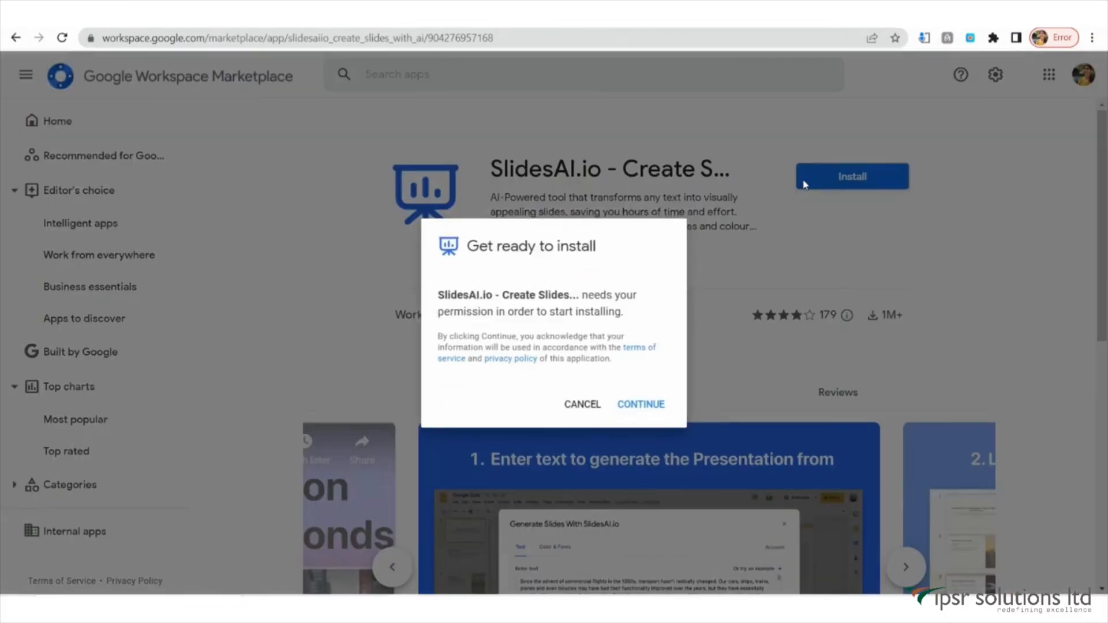
pyautogui.click(641, 404)
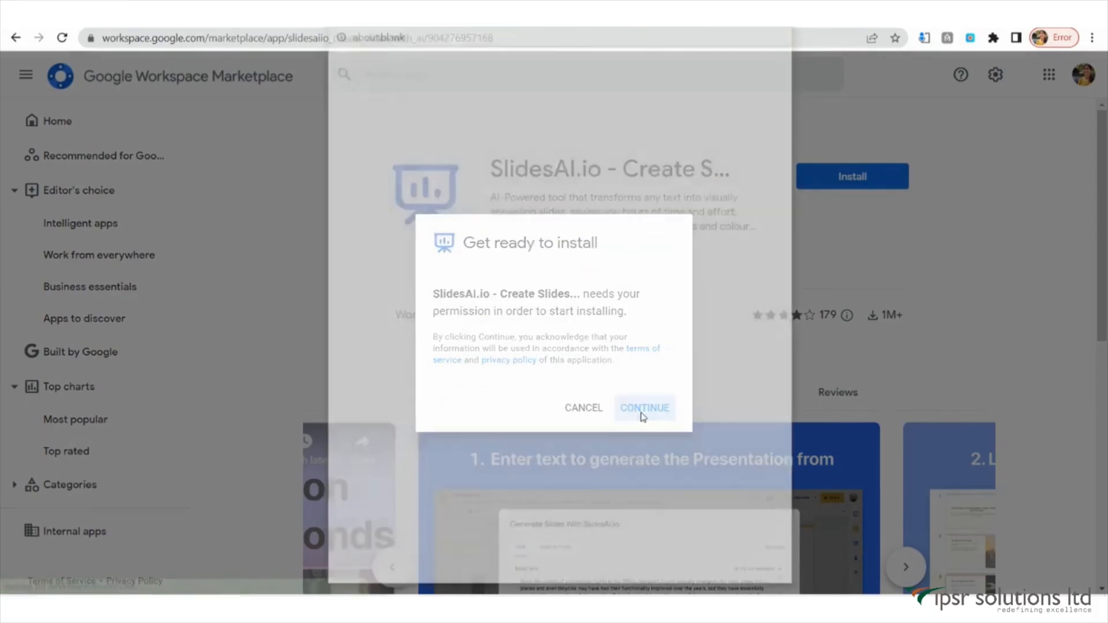
pyautogui.click(644, 407)
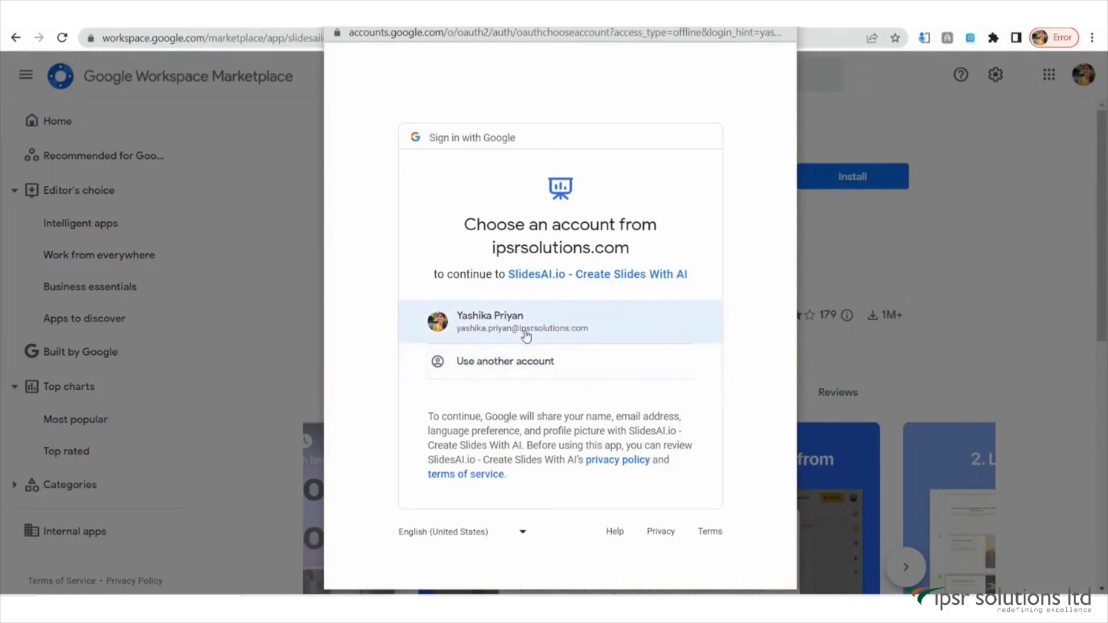
pyautogui.click(526, 322)
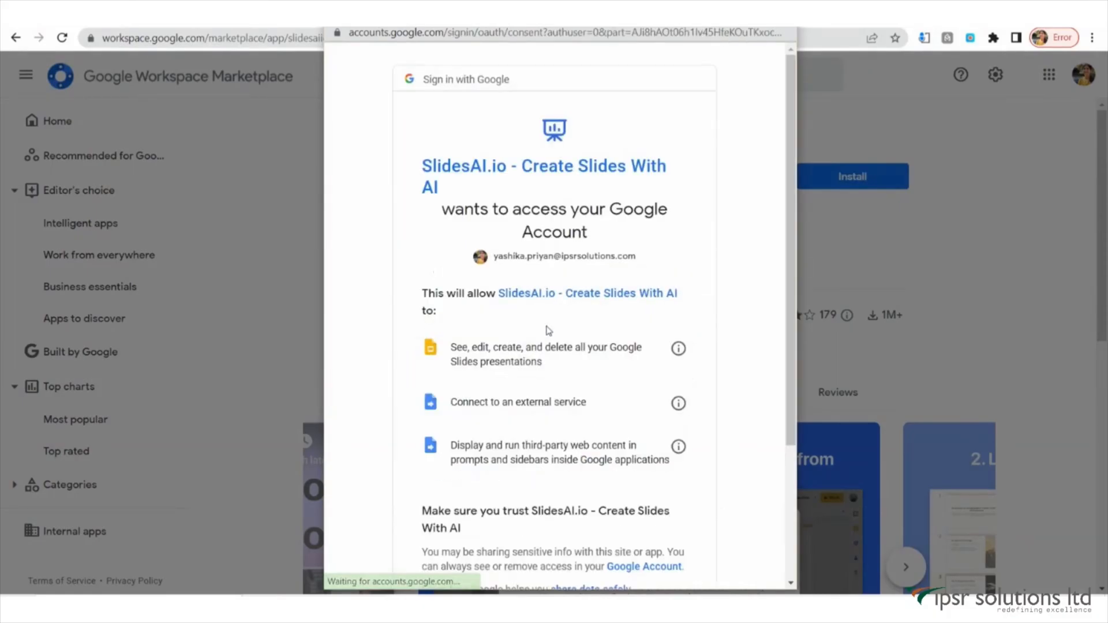
pyautogui.scroll(-3)
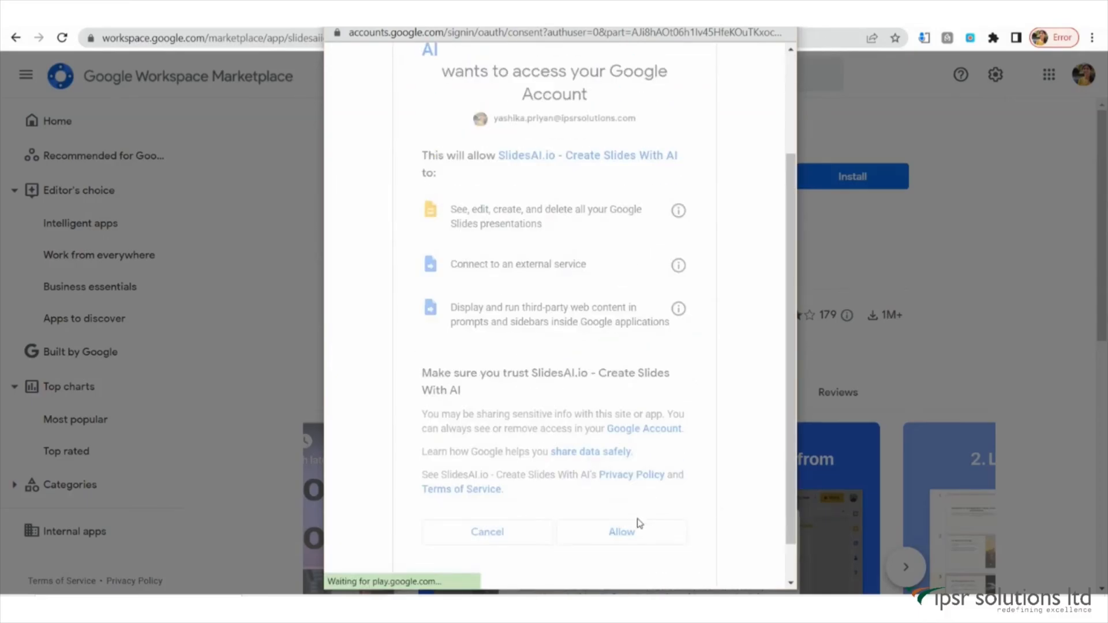
pyautogui.click(621, 531)
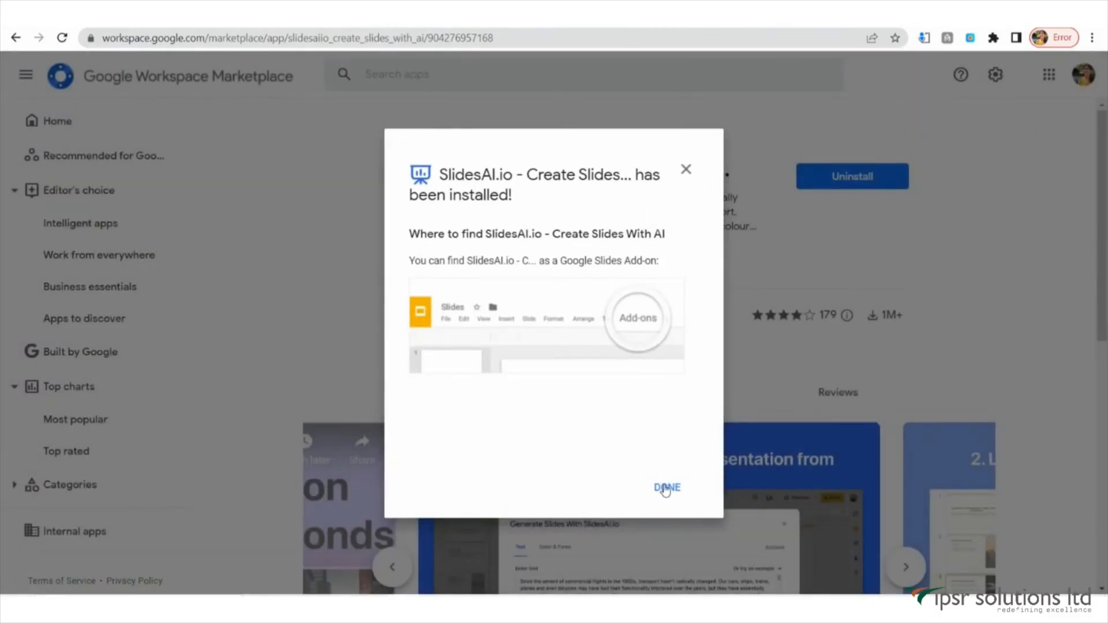
pyautogui.click(666, 487)
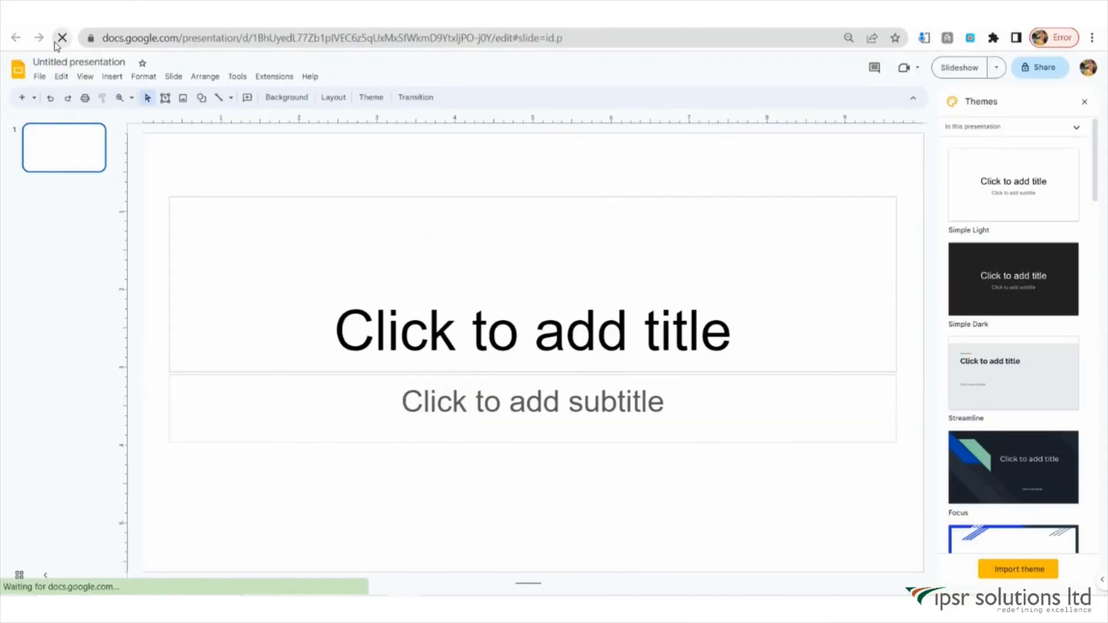
# Step: Launch SlidesAI.io's Generate Slides dialog from the Extensions menu
pyautogui.click(274, 76)
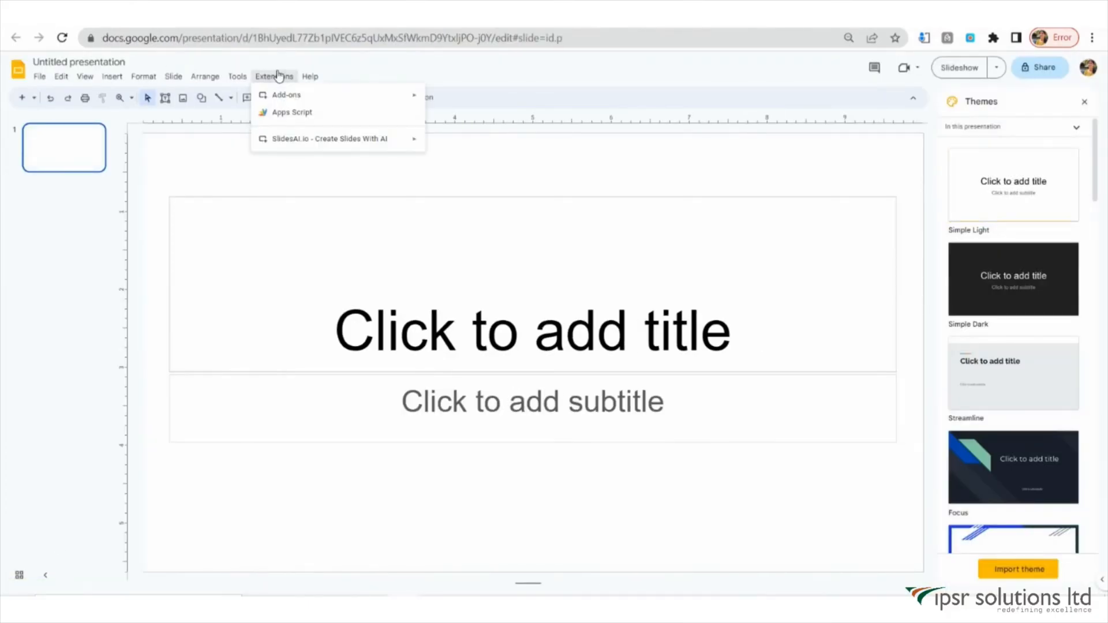
pyautogui.moveTo(285, 94)
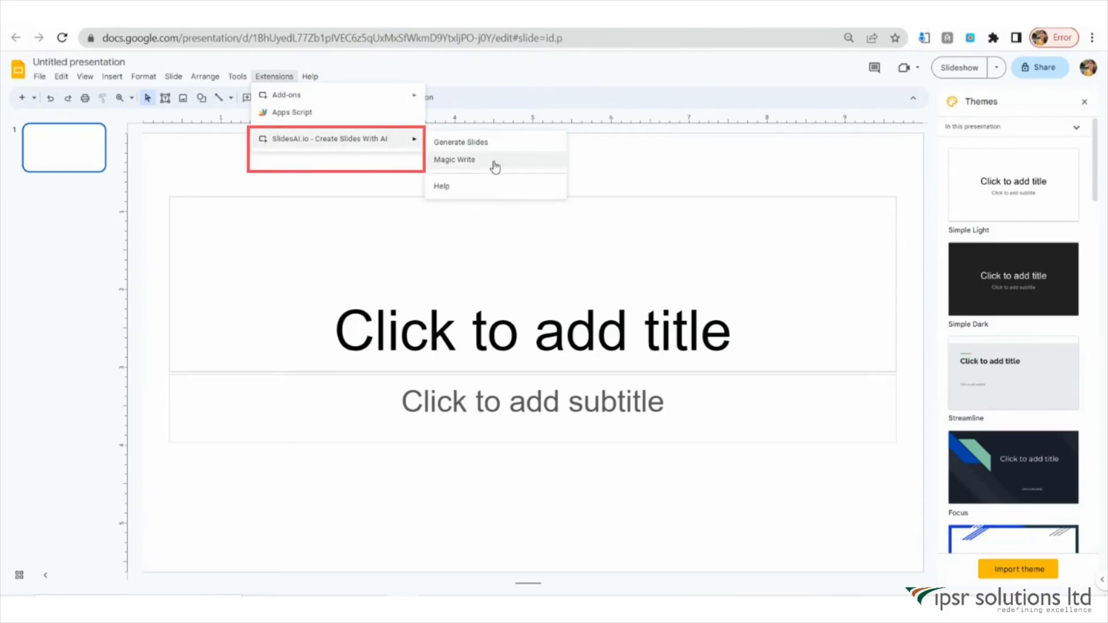
pyautogui.click(460, 142)
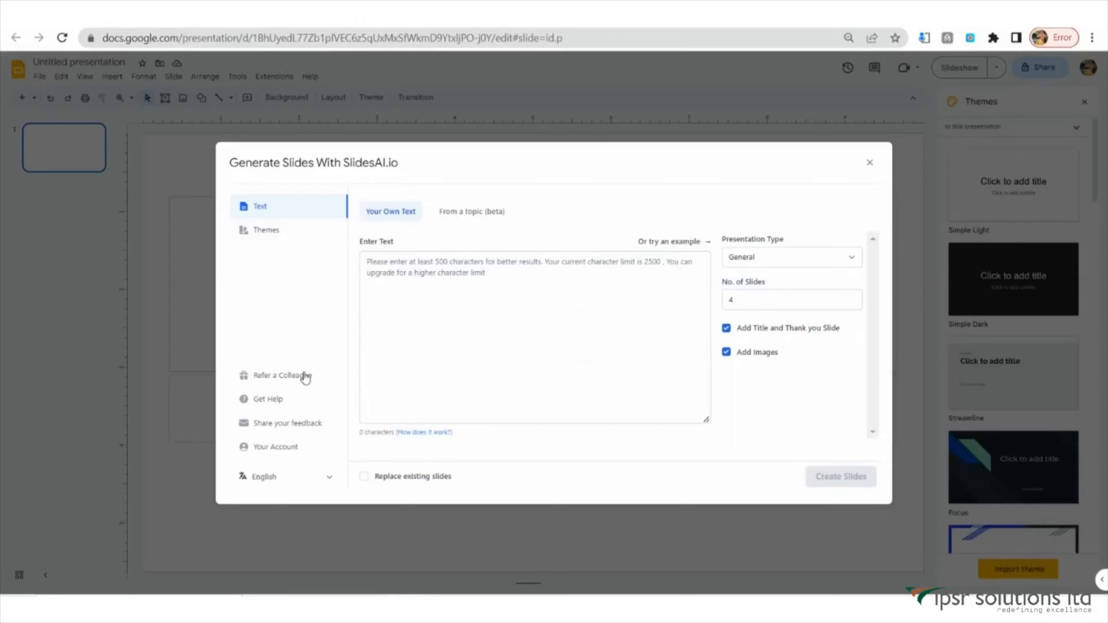
# Step: Review the Themes list, keep Modern Monochrome, and return to the text editor for the essay
pyautogui.click(265, 228)
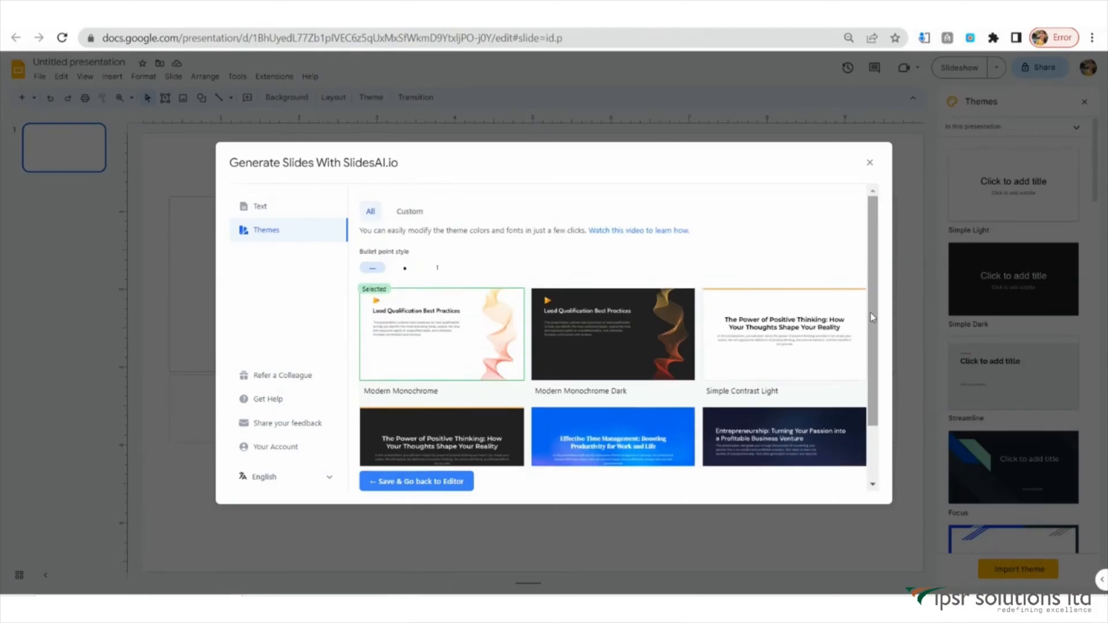
pyautogui.moveTo(441, 334)
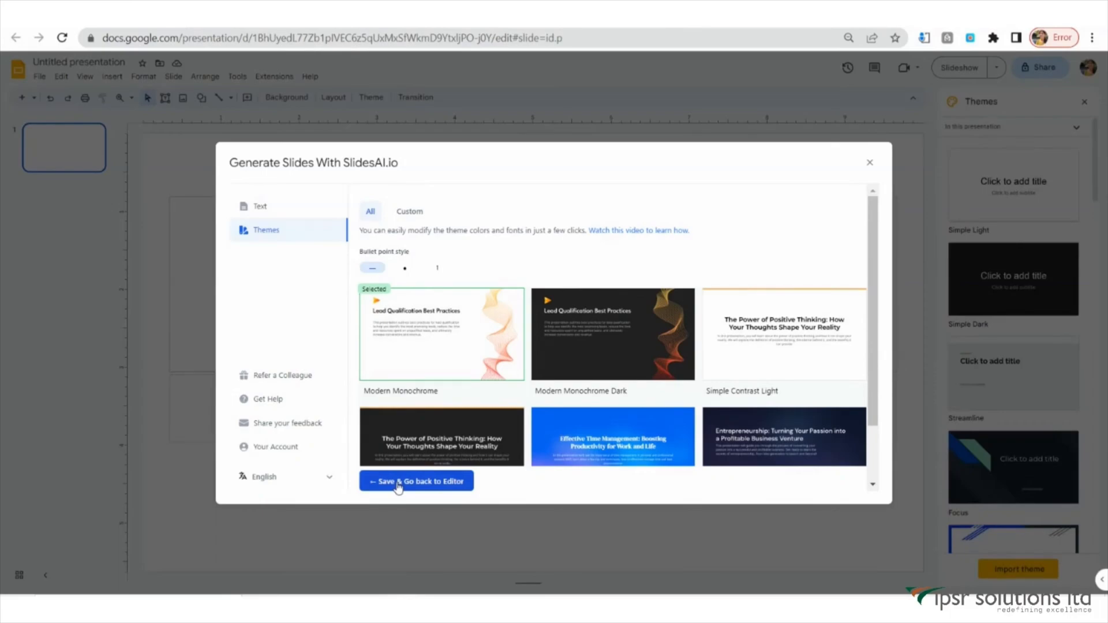
pyautogui.click(260, 206)
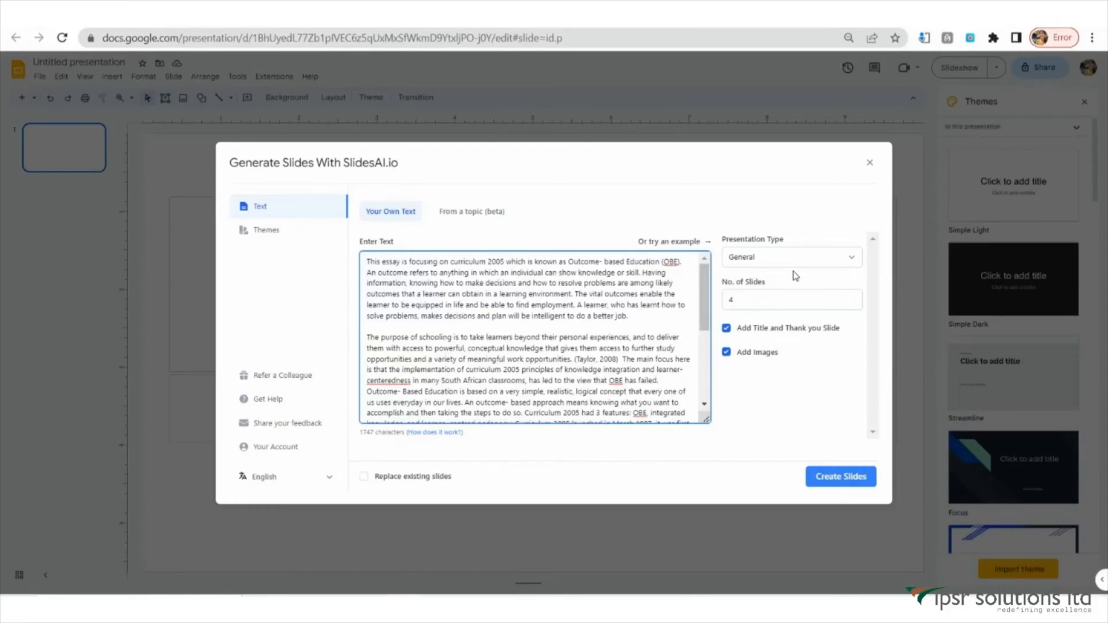
# Step: Create an Educational deck of 6 slides with title/thank-you slides and images enabled
pyautogui.click(789, 256)
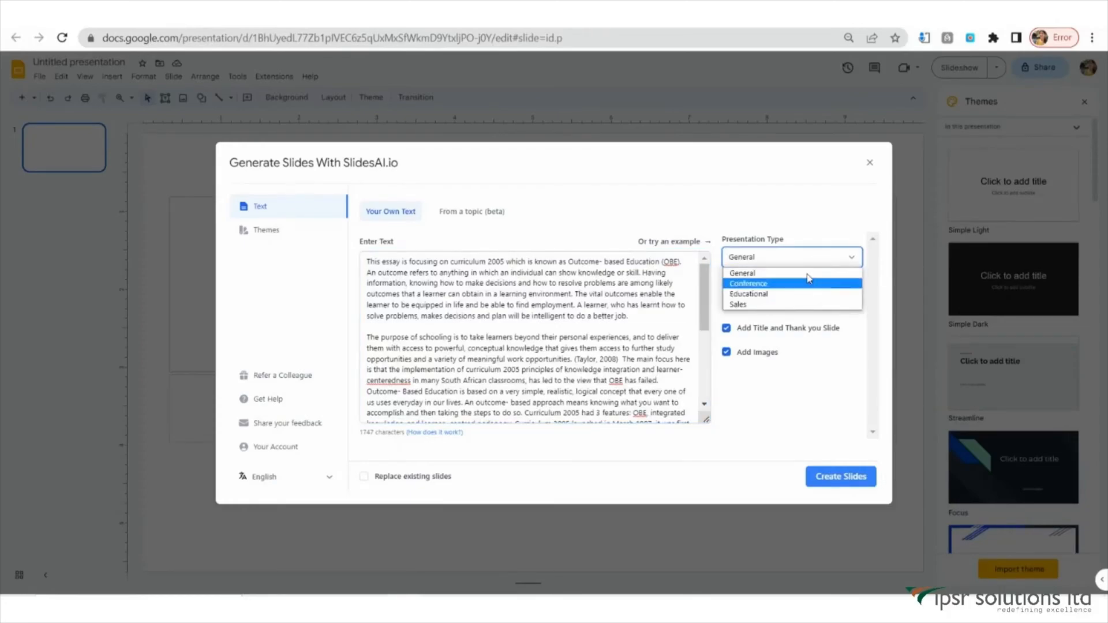
pyautogui.click(748, 294)
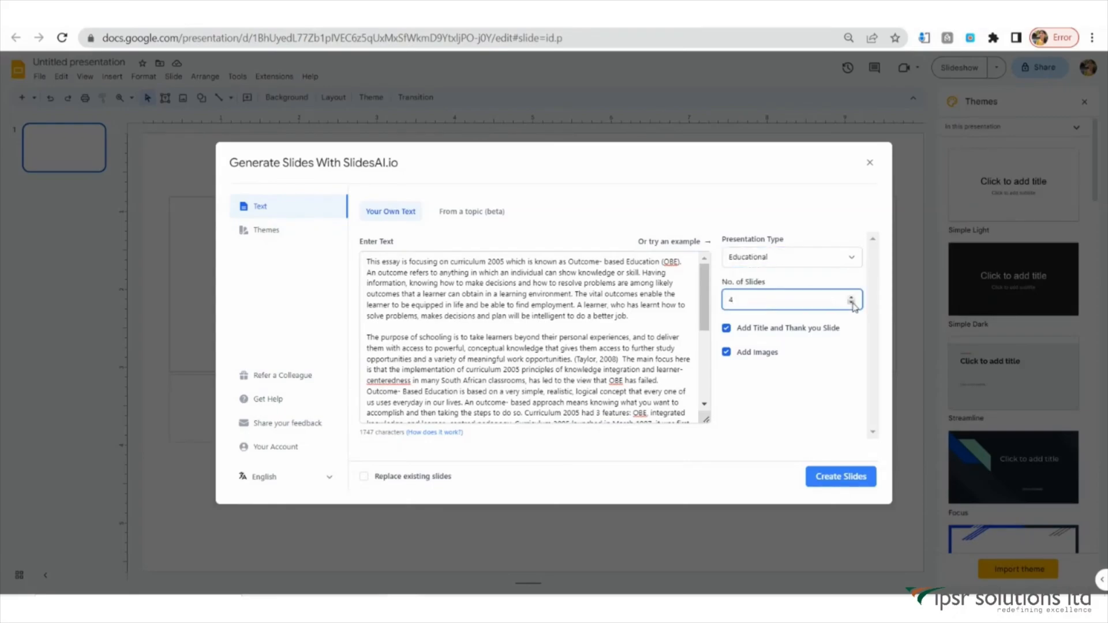
pyautogui.click(852, 297)
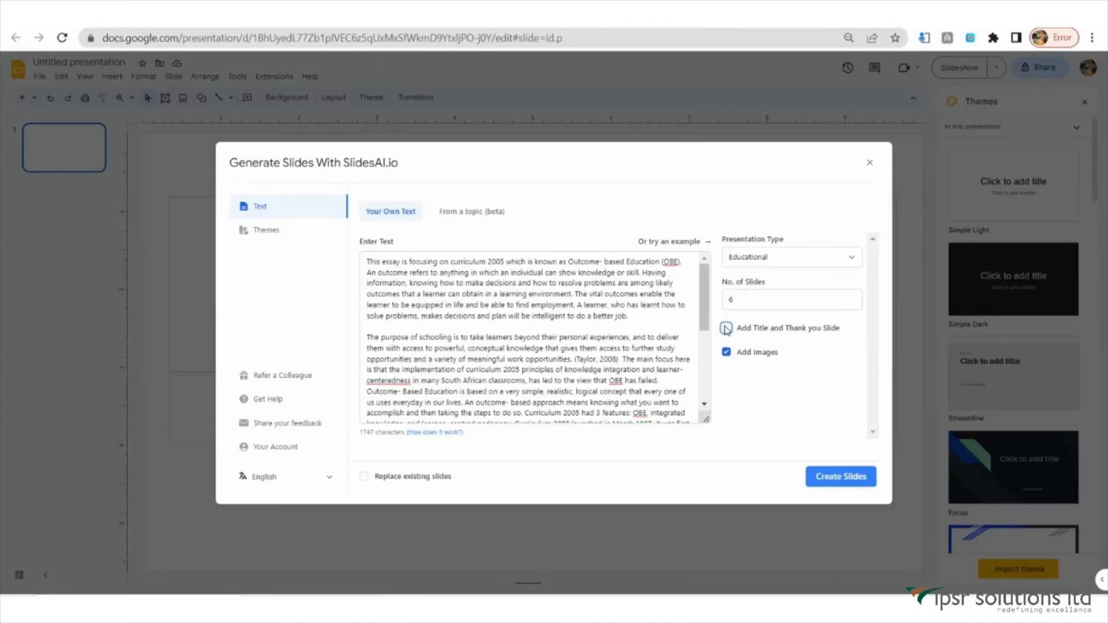
pyautogui.click(726, 326)
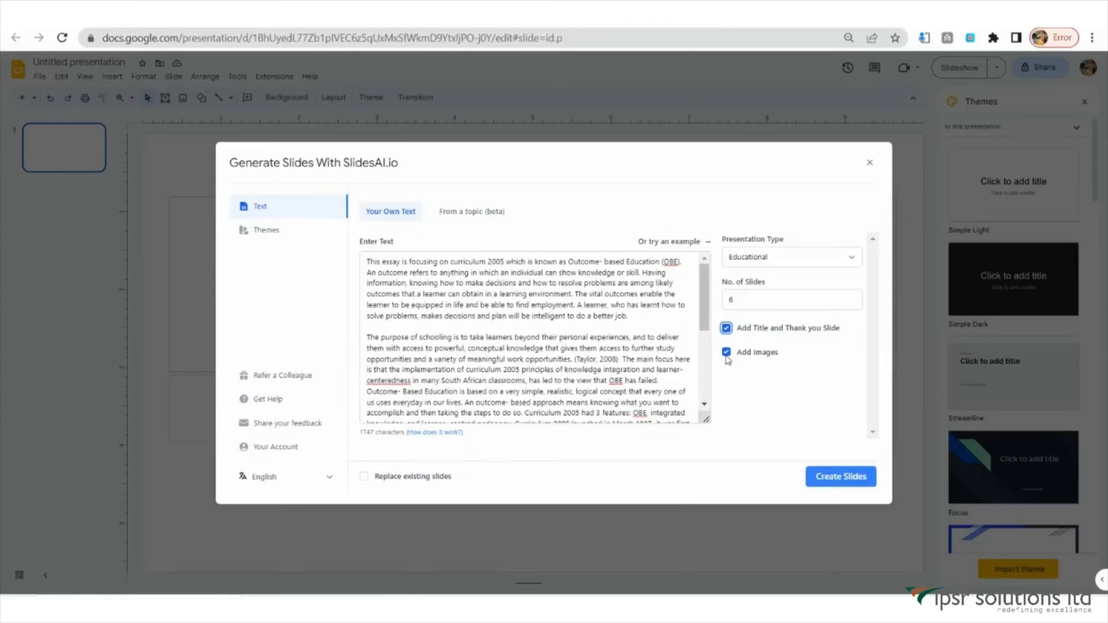
pyautogui.click(726, 352)
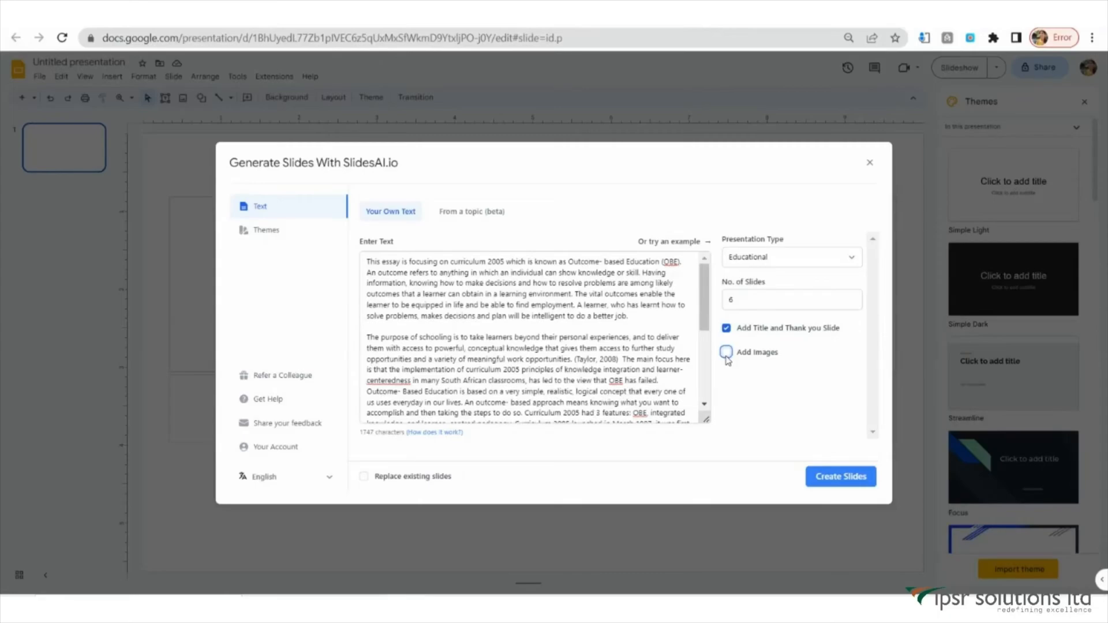
pyautogui.click(726, 352)
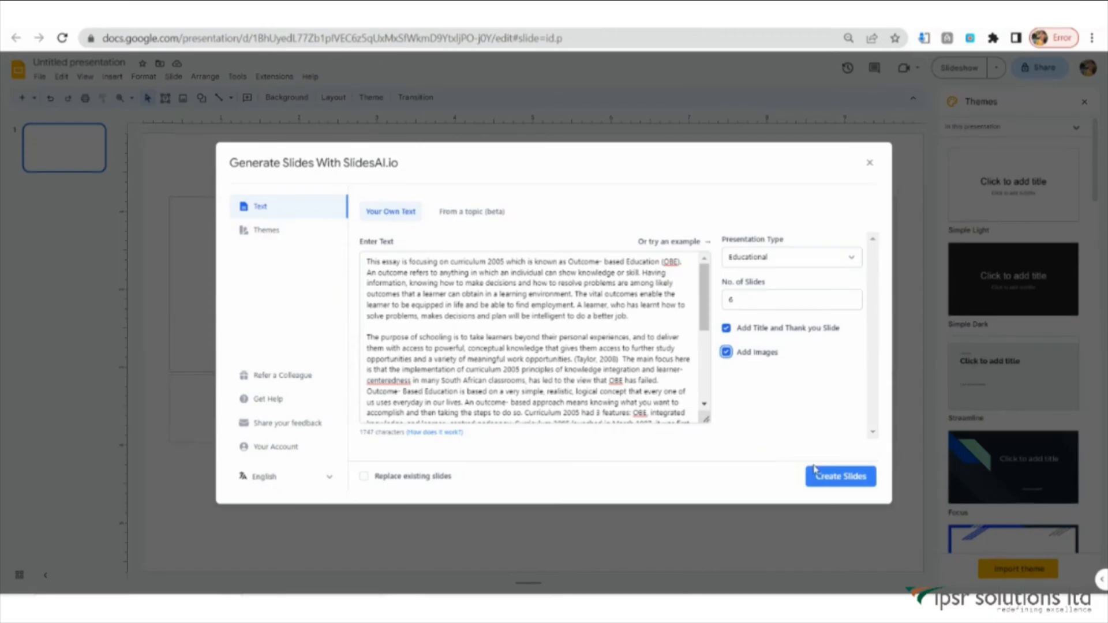
pyautogui.click(839, 475)
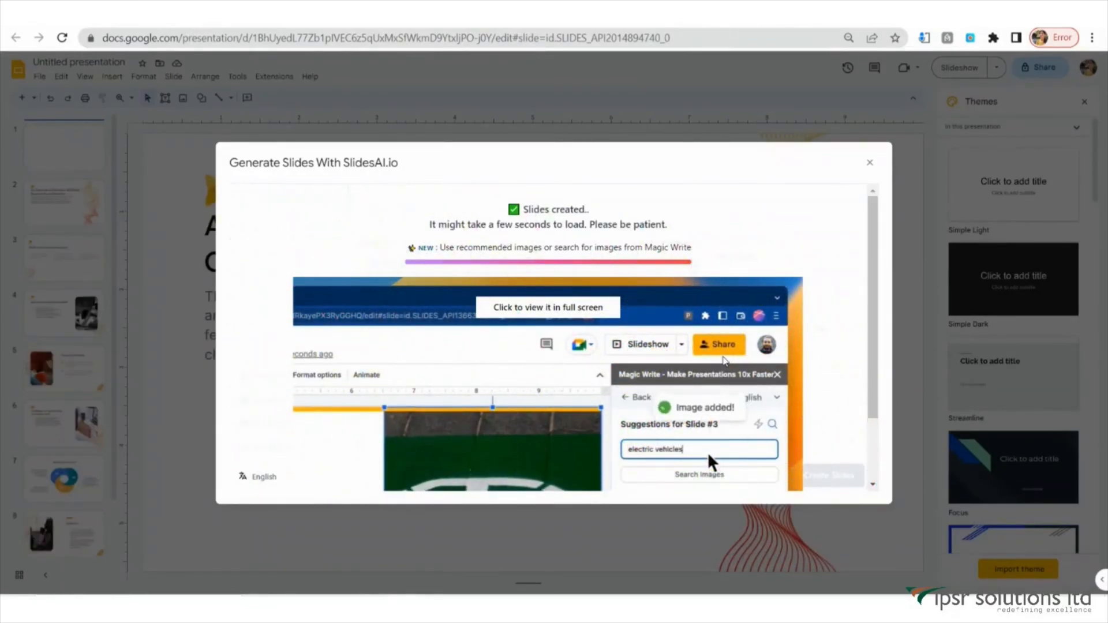
# Step: Close the generator and review the What is Outcome-Based Education?, Purpose of Schooling and overview slides
pyautogui.click(870, 163)
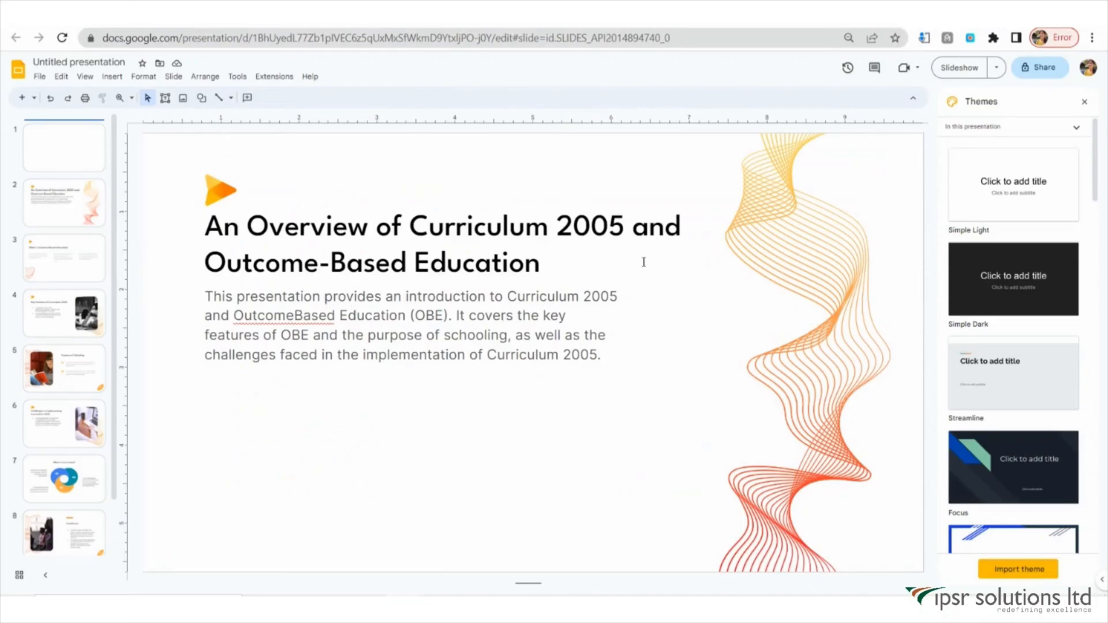
pyautogui.scroll(-3)
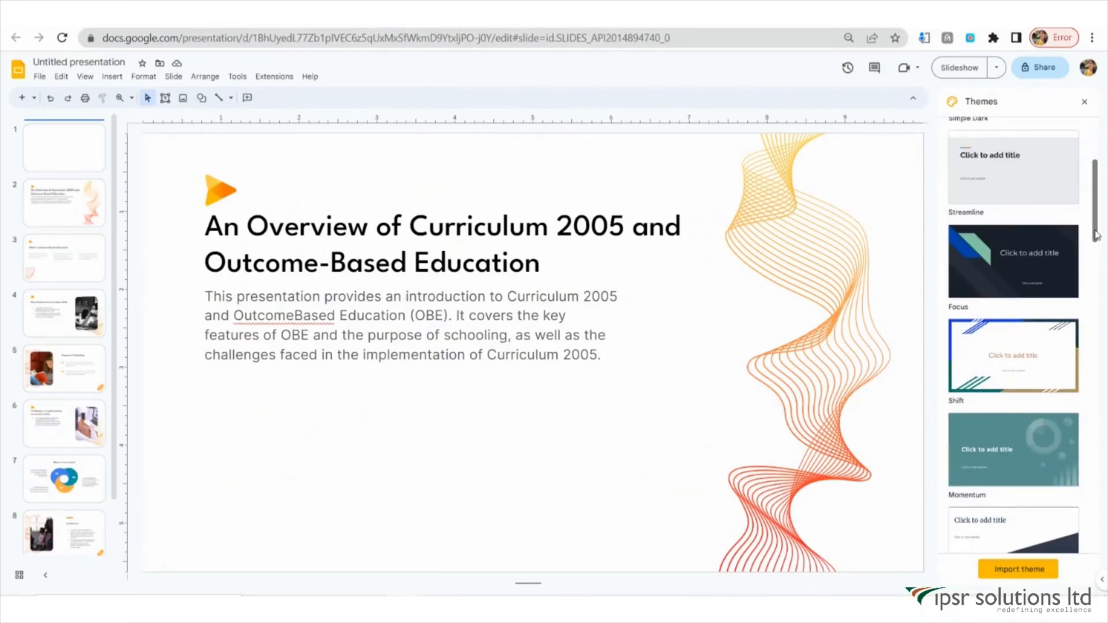
pyautogui.click(64, 256)
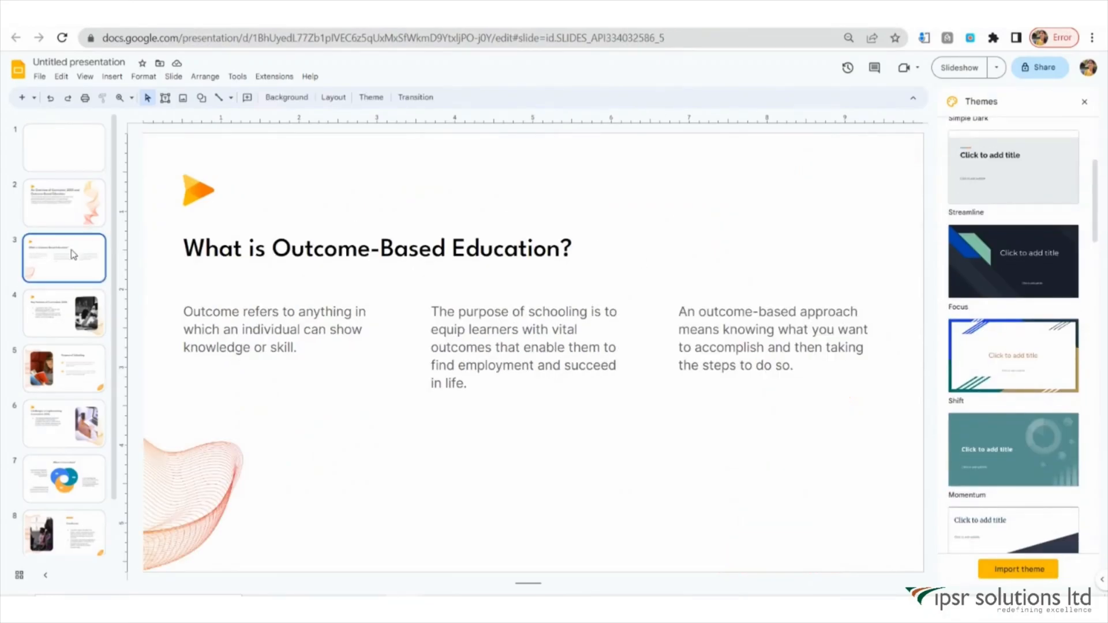
pyautogui.click(64, 368)
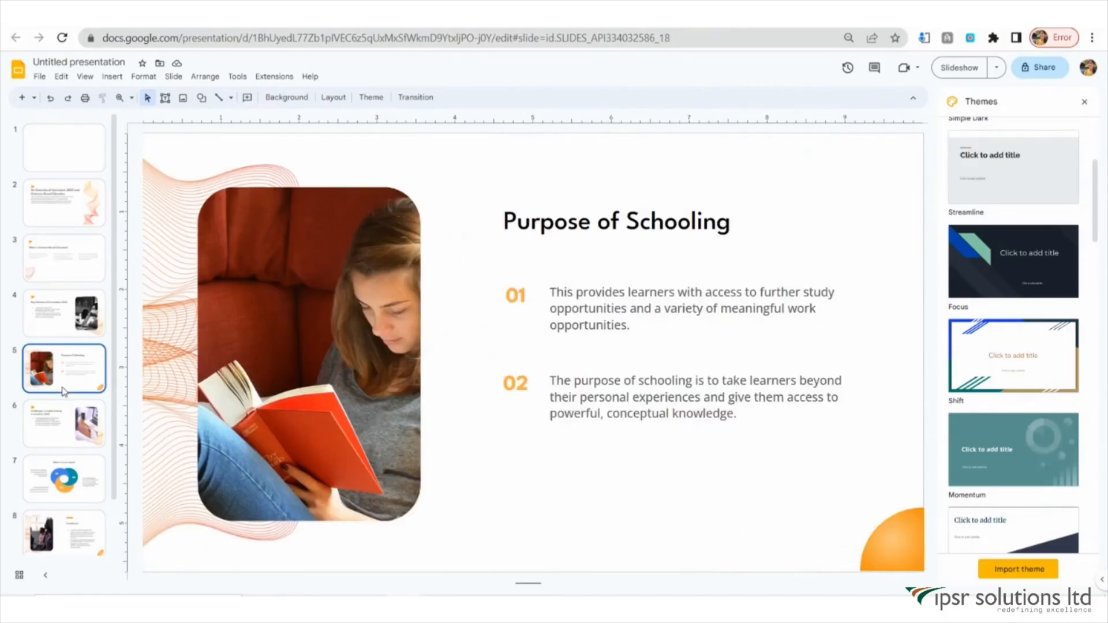
pyautogui.click(63, 193)
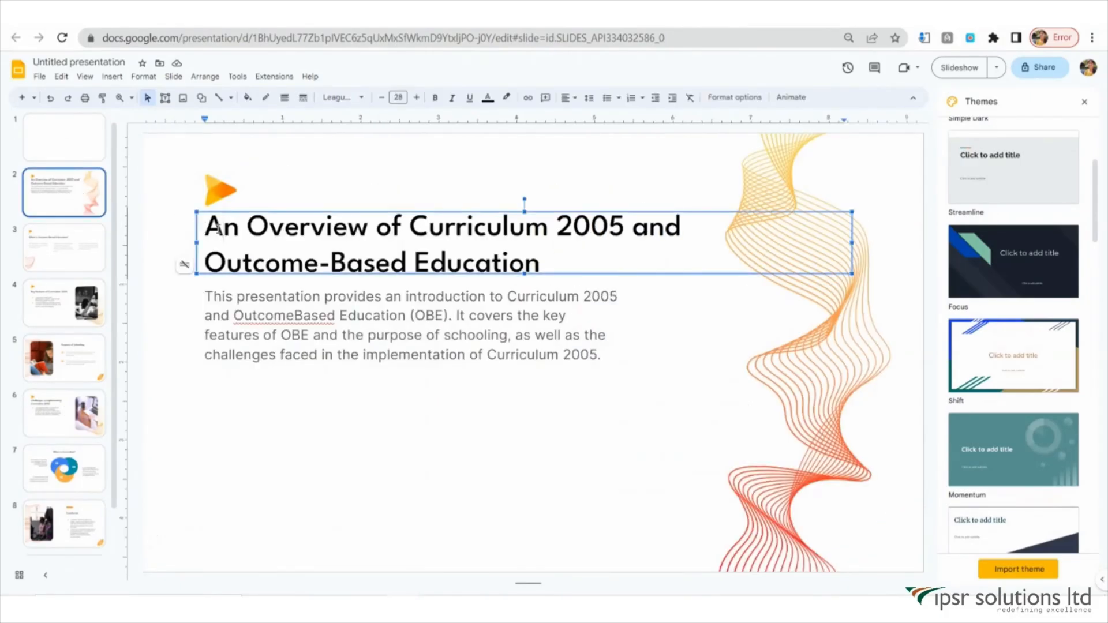
# Step: Correct 'Outcome-Based' on the overview slide, give Key Features a classroom photo, and start the slideshow
pyautogui.press('Backspace')
pyautogui.write('-')
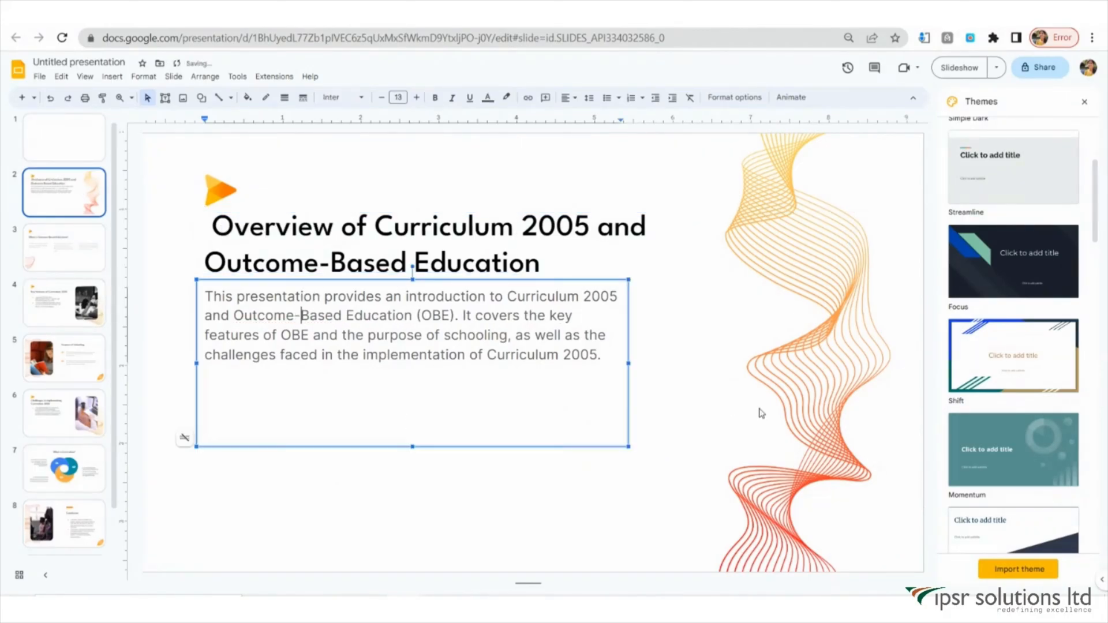
pyautogui.click(64, 301)
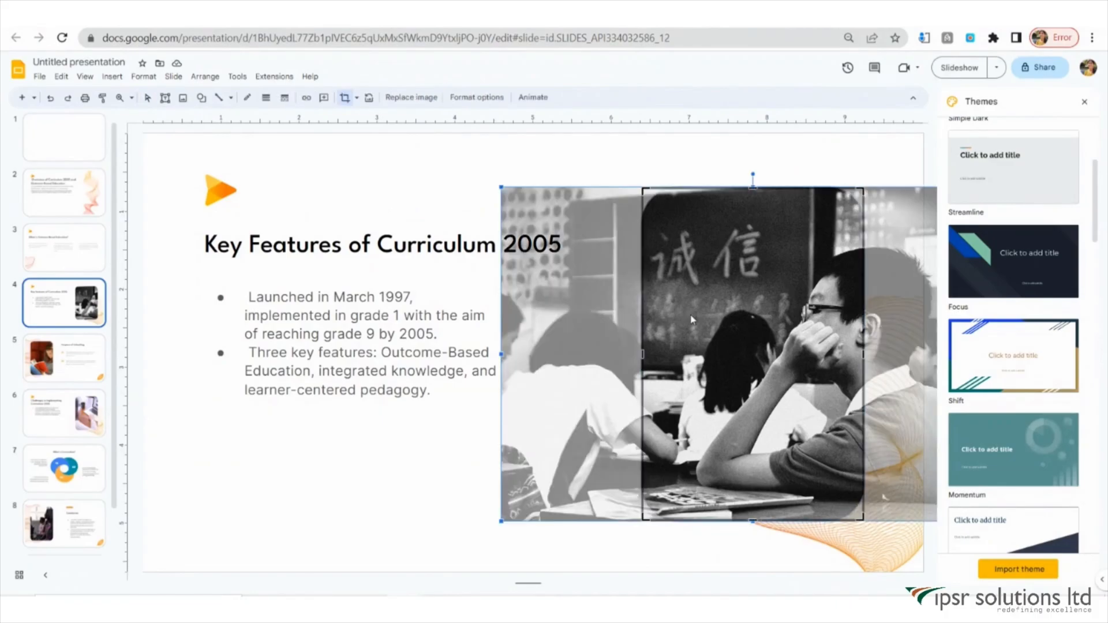
pyautogui.click(411, 96)
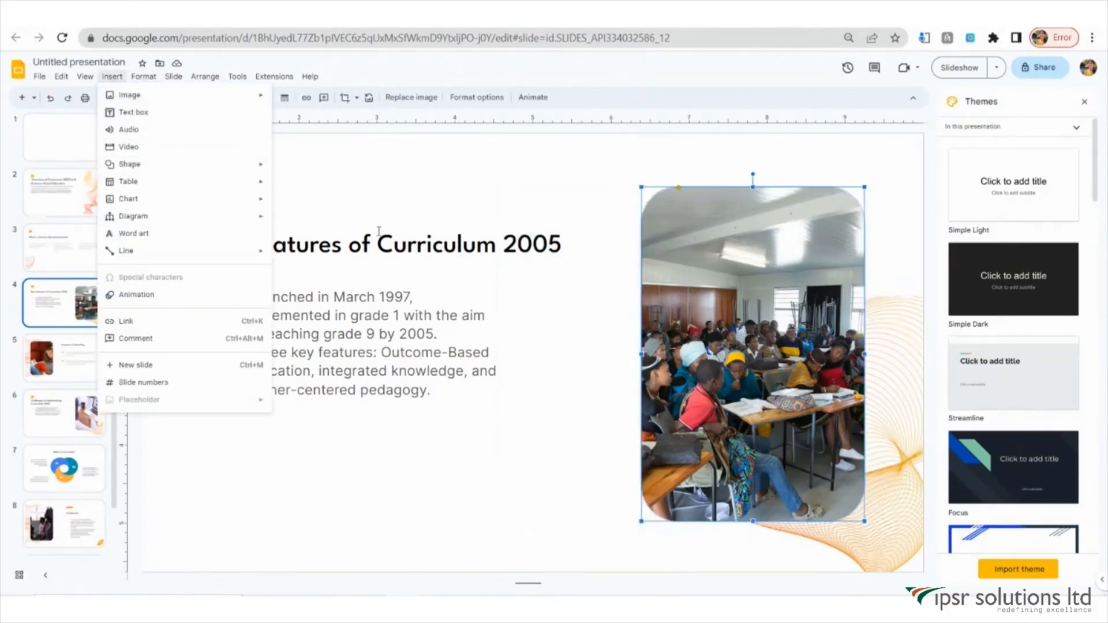
pyautogui.click(378, 243)
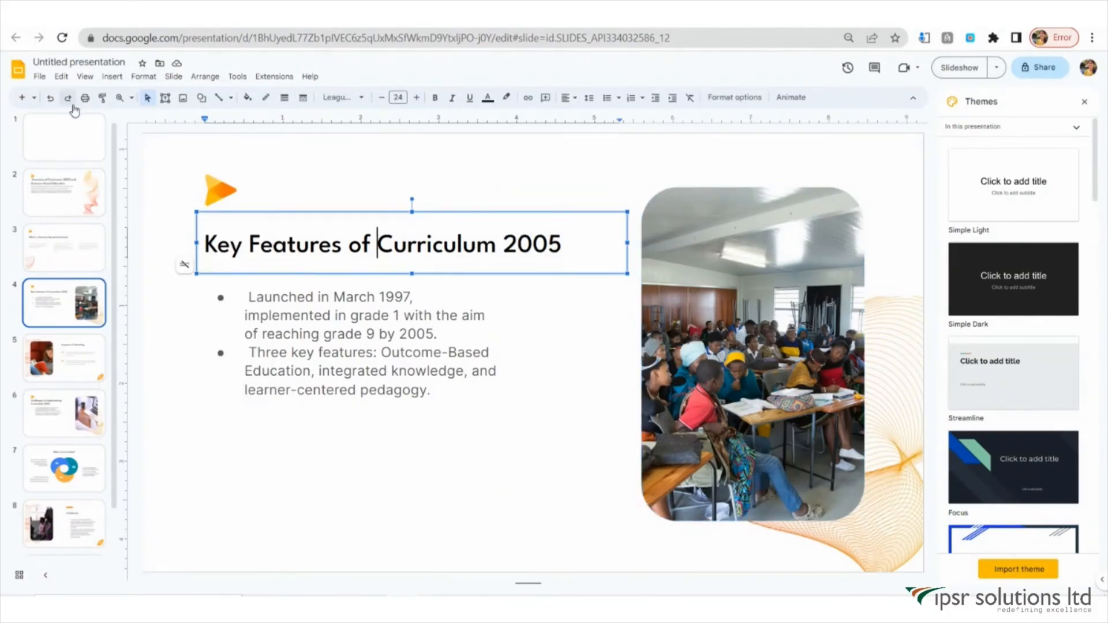
pyautogui.click(958, 67)
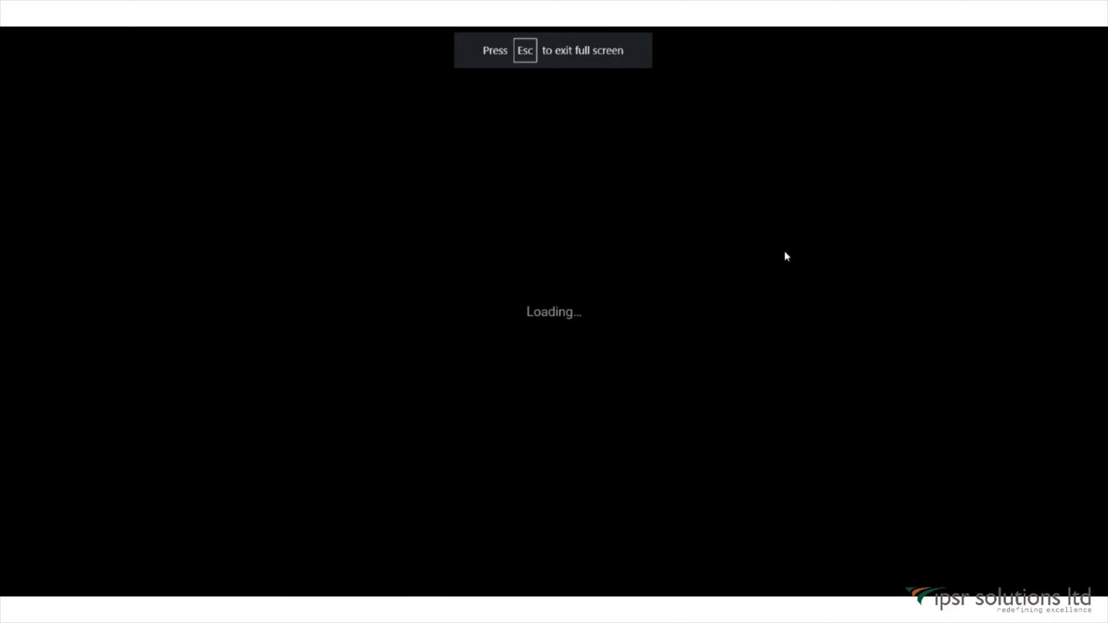